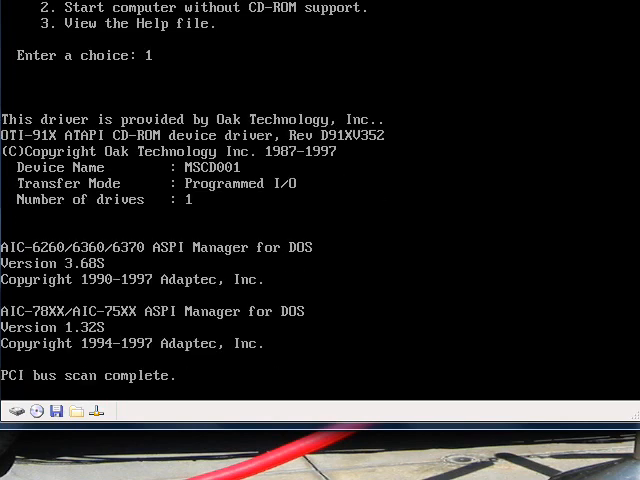
Let the boot disk finish loading the CD-ROM driver as drive E and reach the A:\> prompt
scroll(down, 3)
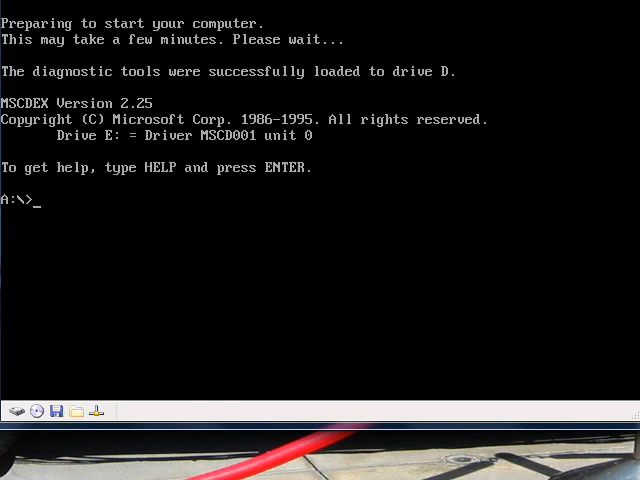
Format drive C (about 2 GB, no volume label), confirming with Y
text(fo)
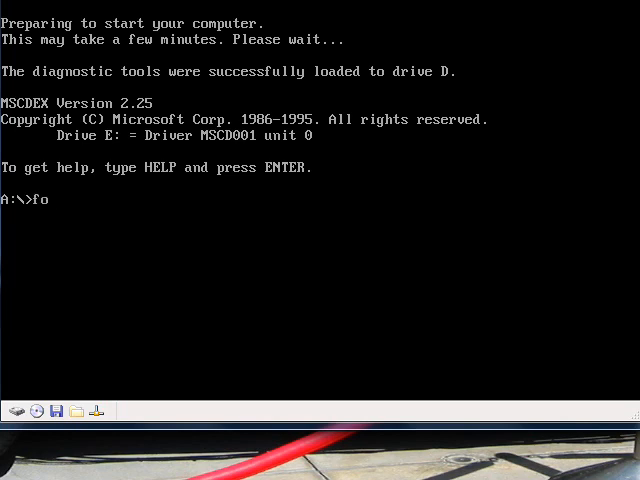
text(rmat C:)
text(y)
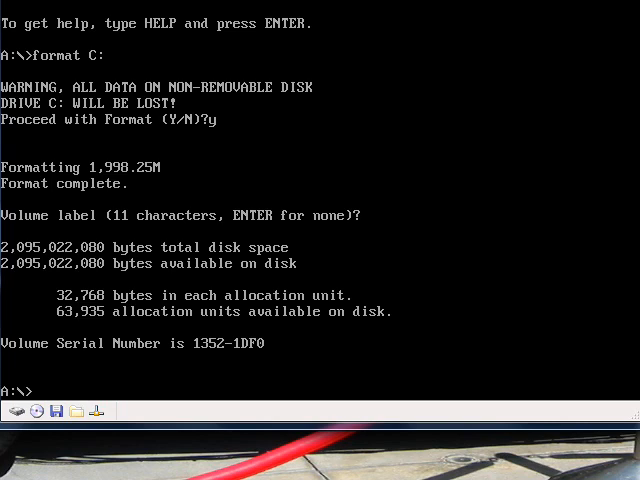
mouse_move(604, 256)
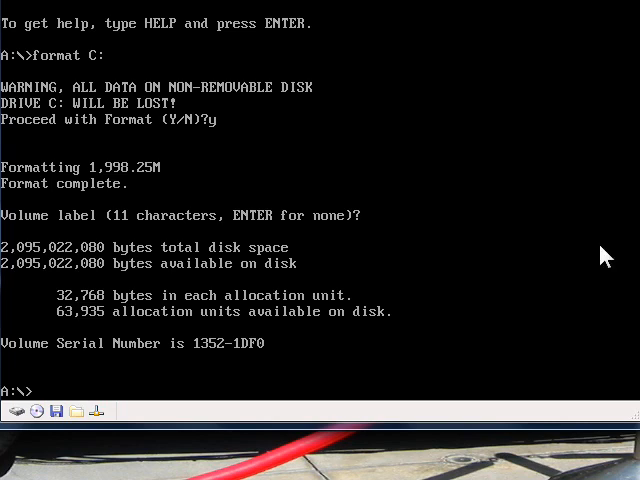
mouse_move(604, 256)
text(C:)
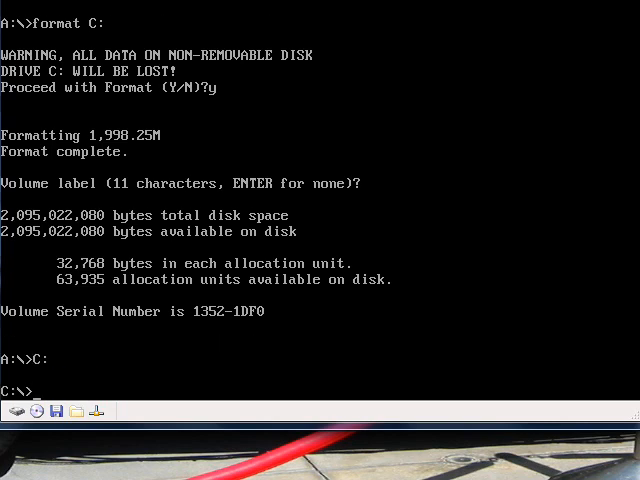
Make a C:\WIN95 folder with md and change into it with cd
text(md)
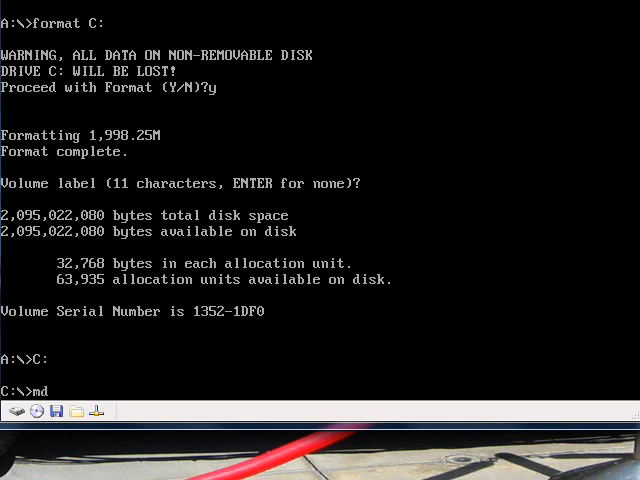
text(C:\)
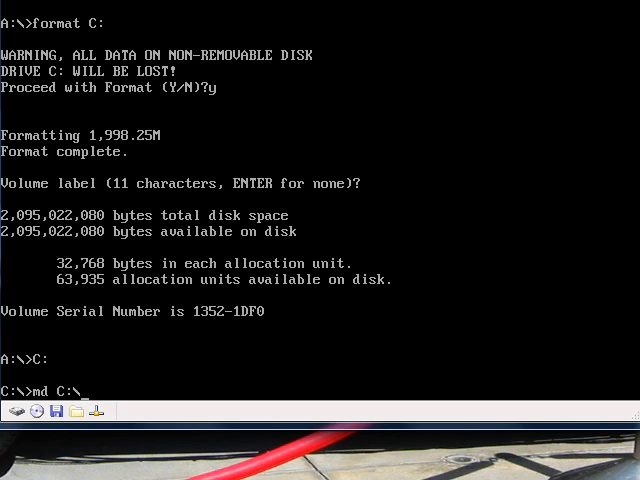
text(WIN95)
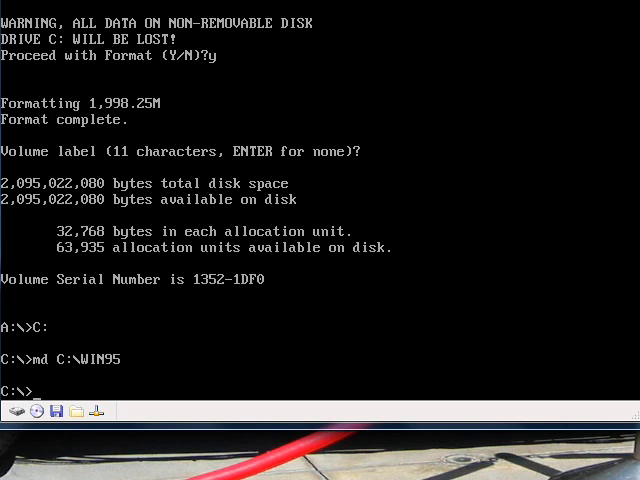
text(cd C:)
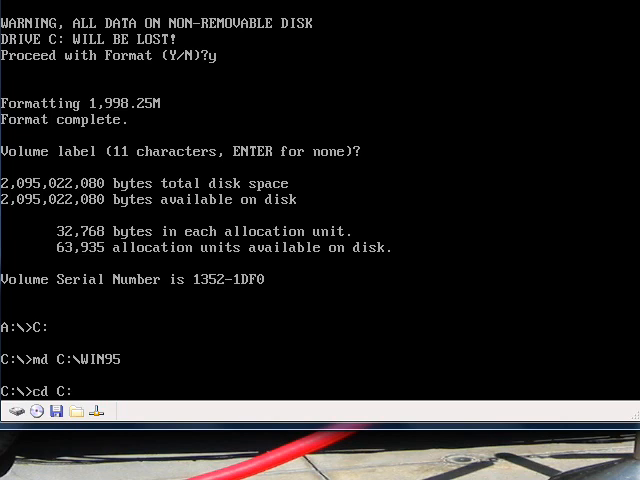
text(W)
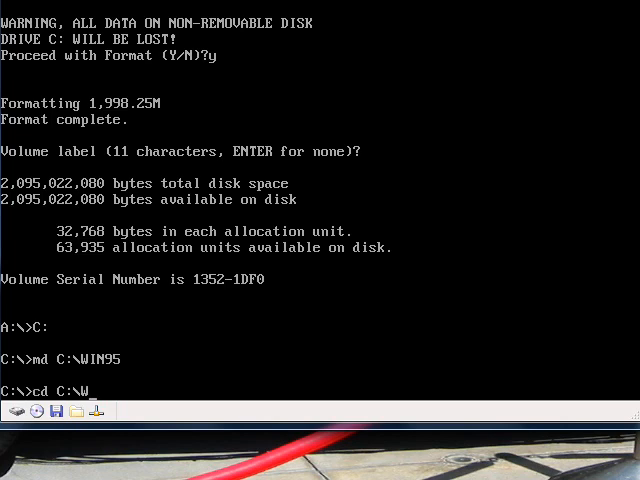
text(IN95)
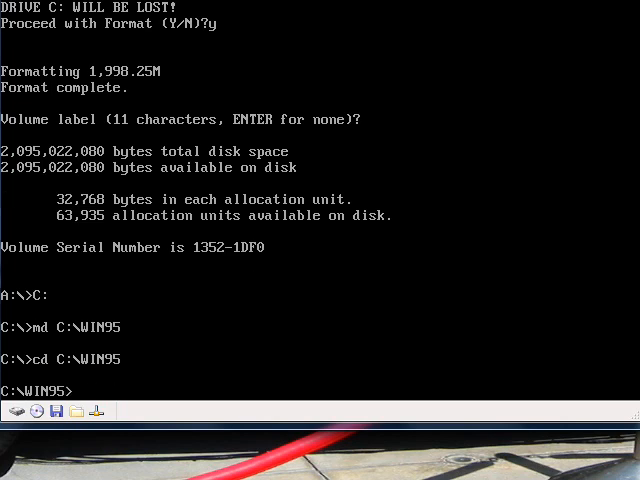
Copy E:\WIN95 (37 files) into C:\WIN95 and run setup to reach the Setup welcome screen
text(copy)
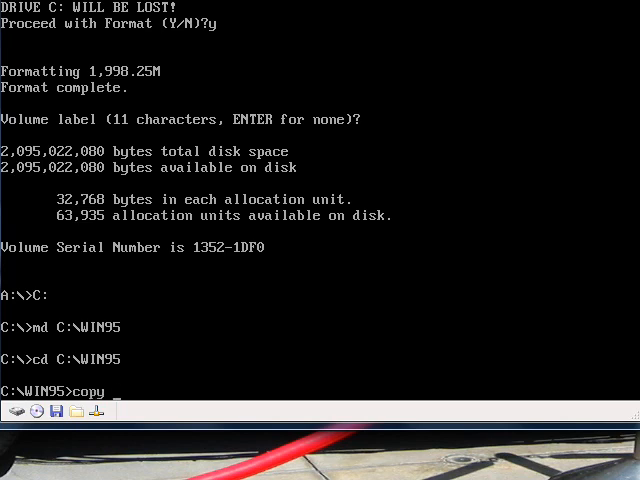
text(E:\WIN95)
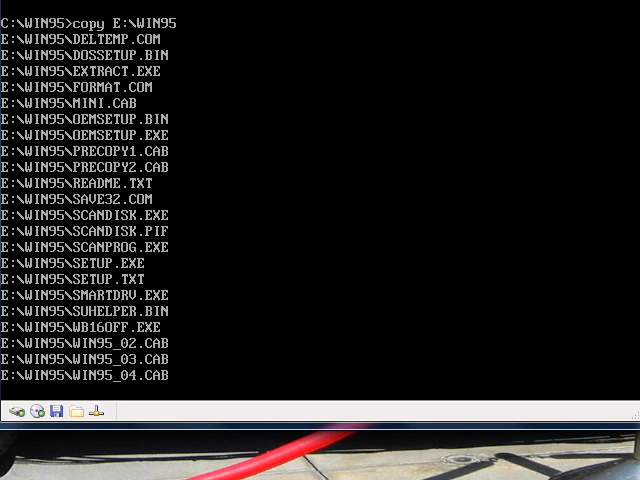
scroll(down, 3)
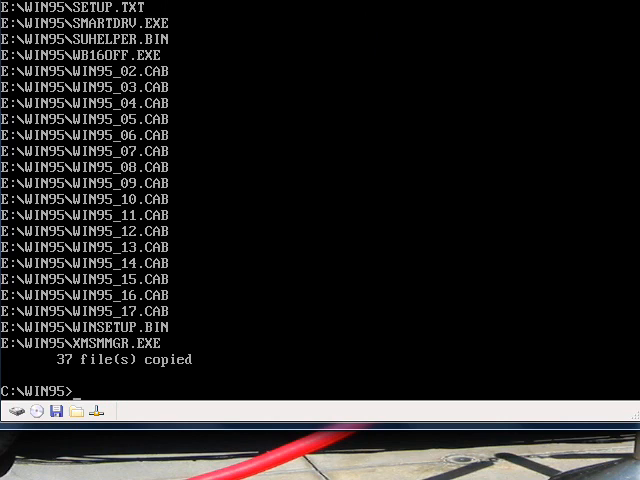
text(se)
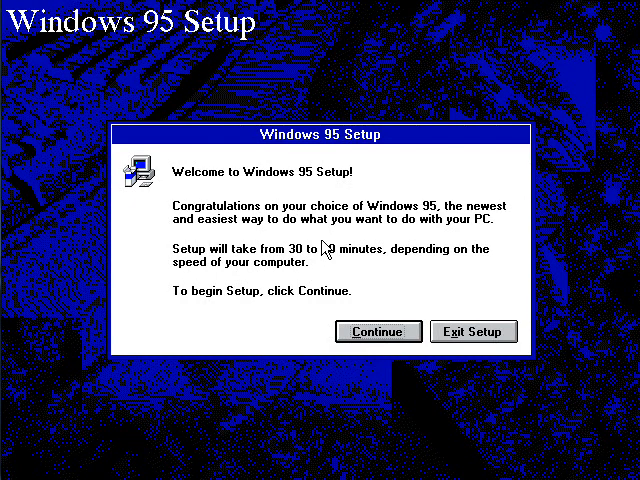
mouse_move(408, 220)
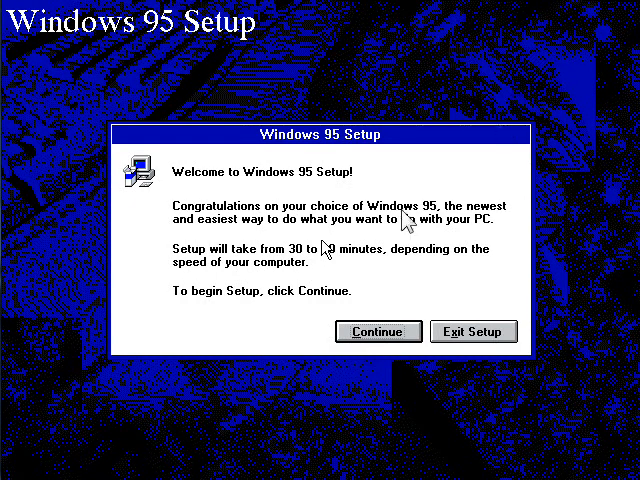
mouse_move(328, 342)
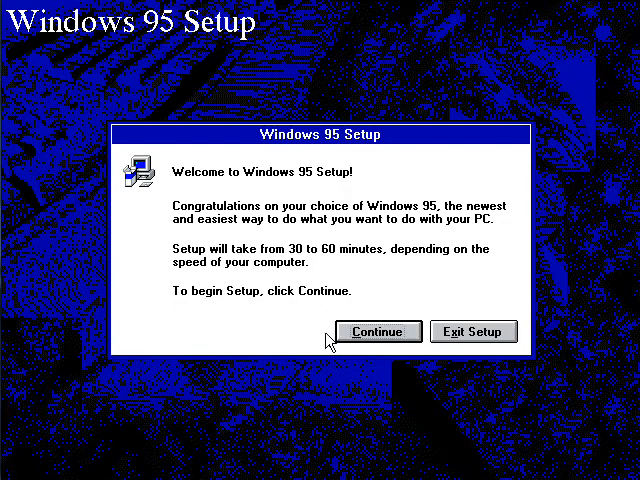
mouse_move(208, 360)
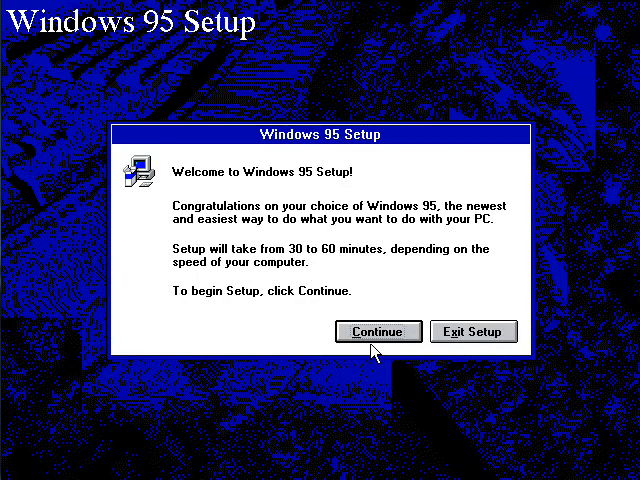
Continue past the welcome dialog and answer Yes to the Software License Agreement
click(378, 332)
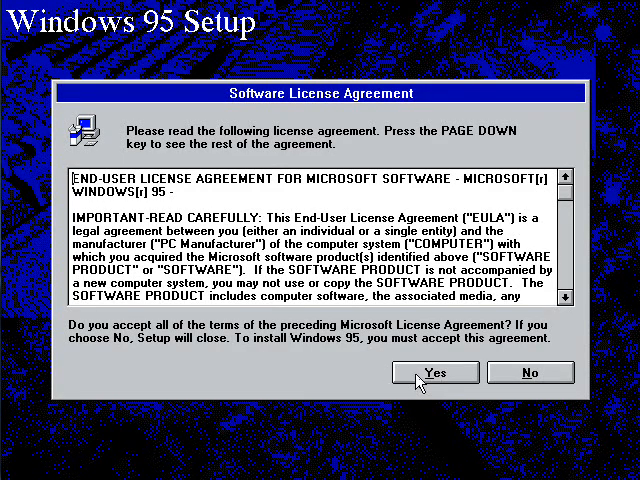
click(434, 372)
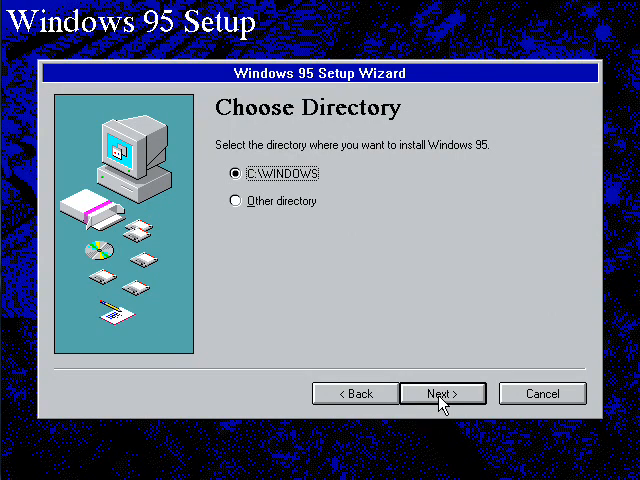
Keep C:\WINDOWS as the install directory and choose the Custom setup type
click(442, 392)
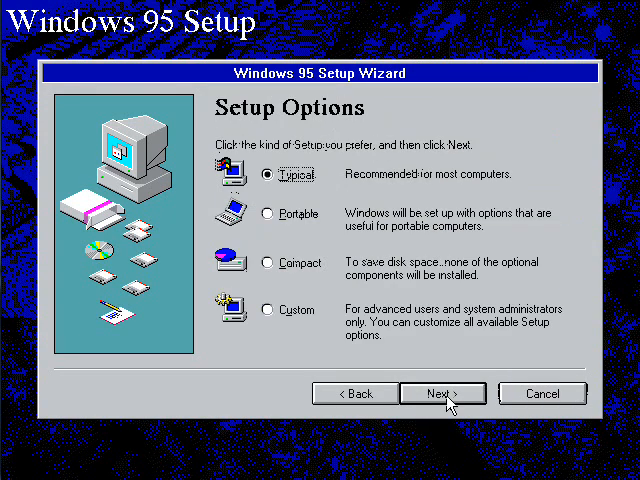
mouse_move(316, 326)
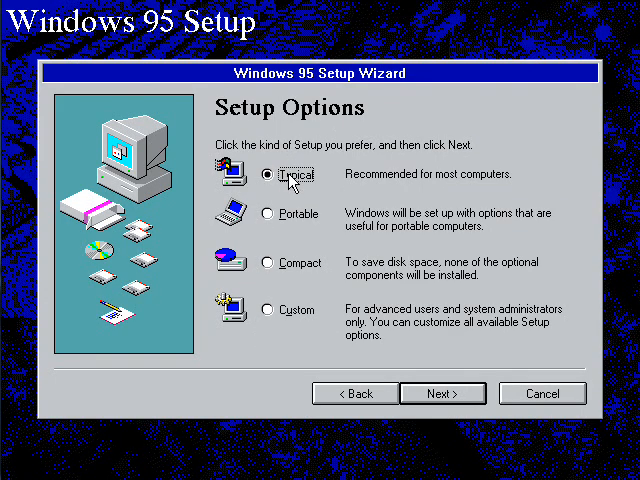
mouse_move(304, 288)
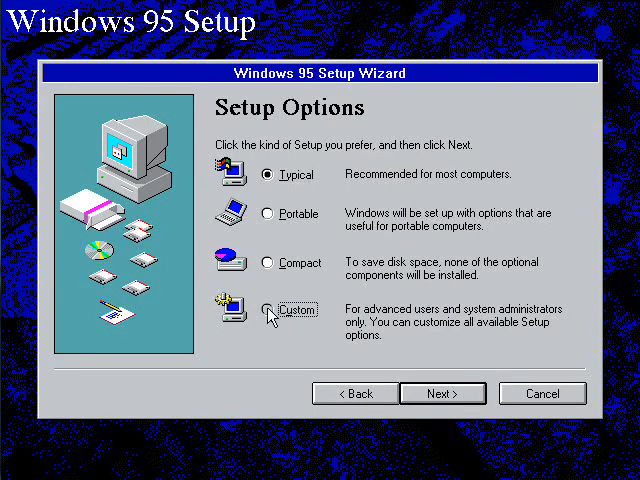
click(268, 310)
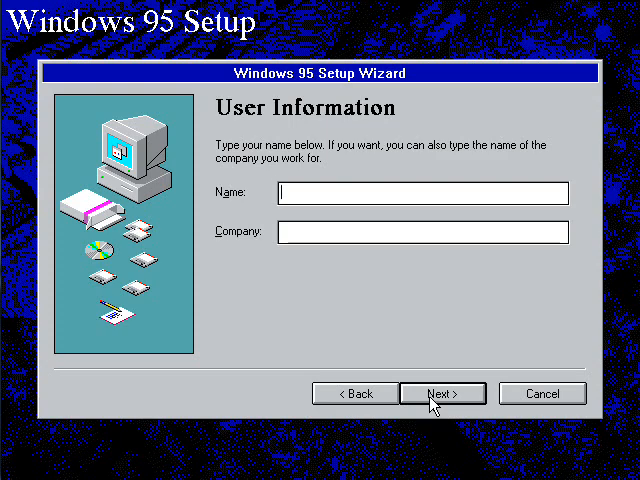
Enter name 'Billy Coo' and company 'Coore Computer Services' and continue to hardware detection
text(Billy Coore)
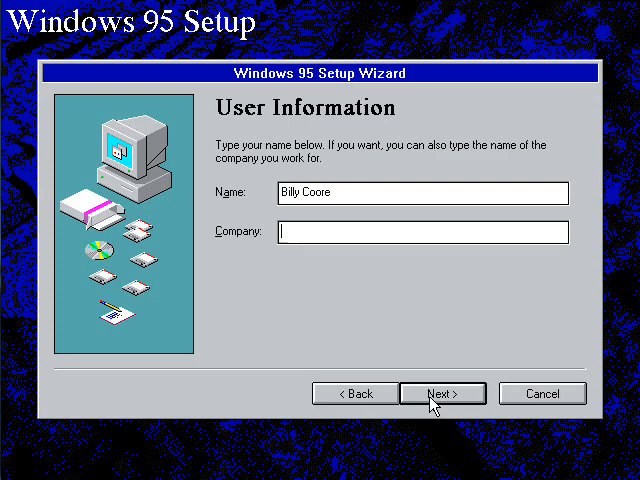
text(C)
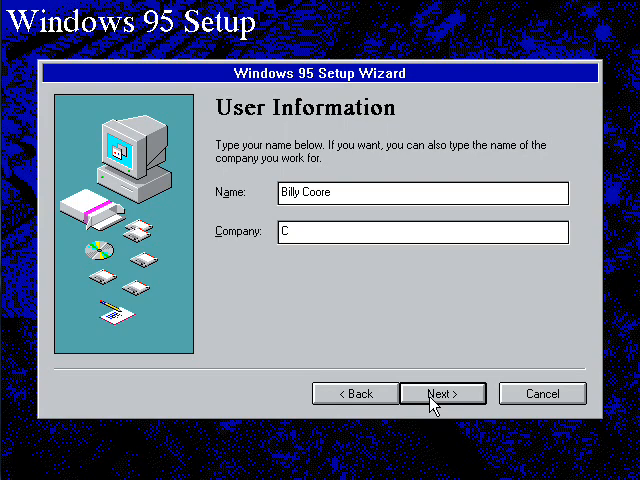
text(oore Co)
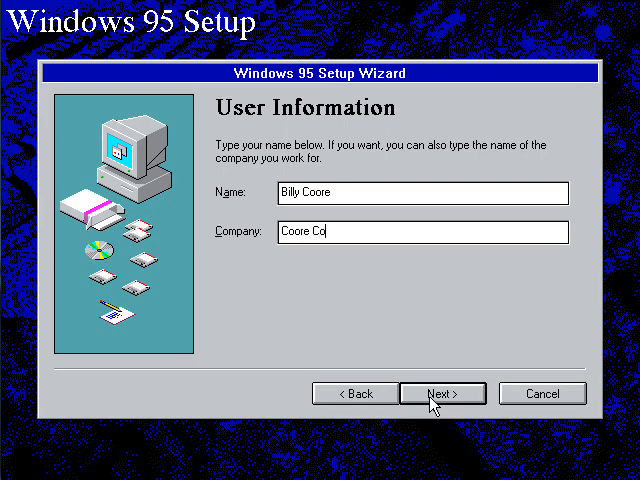
text(mputer Ser)
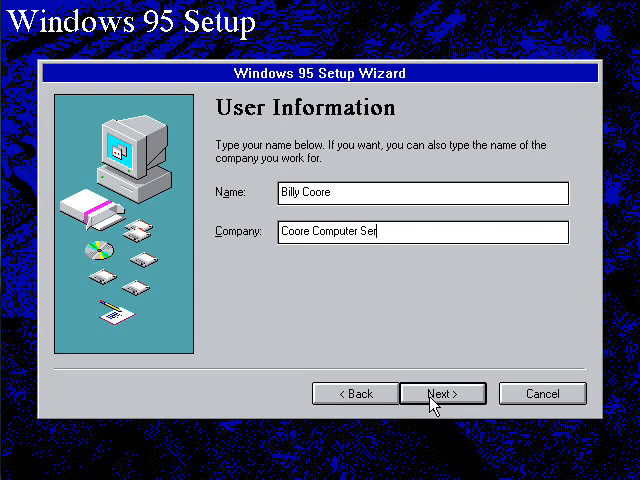
text(vices)
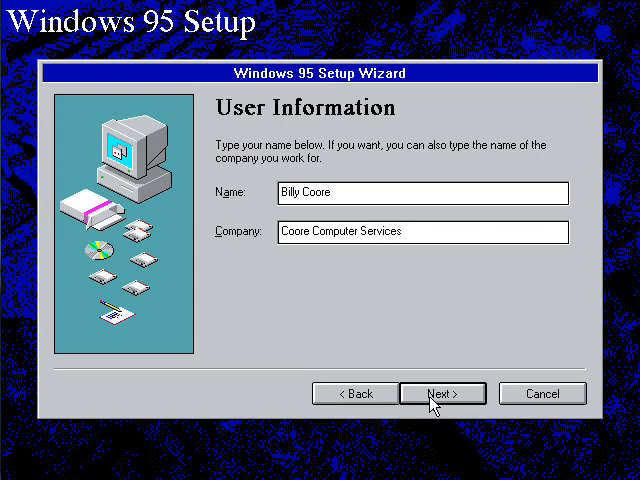
click(442, 392)
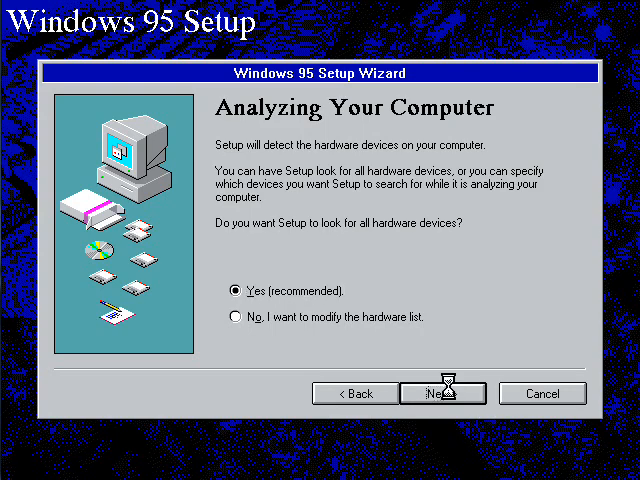
Start detection, cancel the drive E read error, and have Setup look for a Network Adapter and a Sound card
click(444, 392)
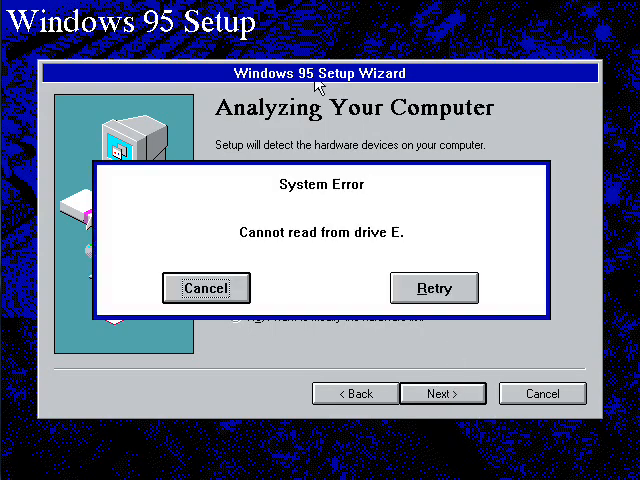
mouse_move(304, 166)
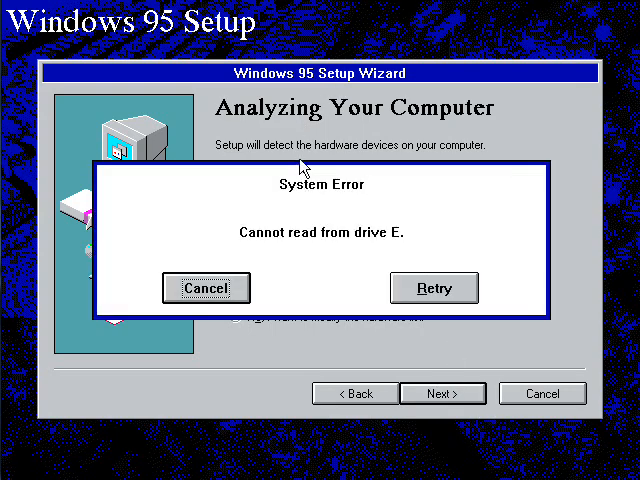
mouse_move(336, 140)
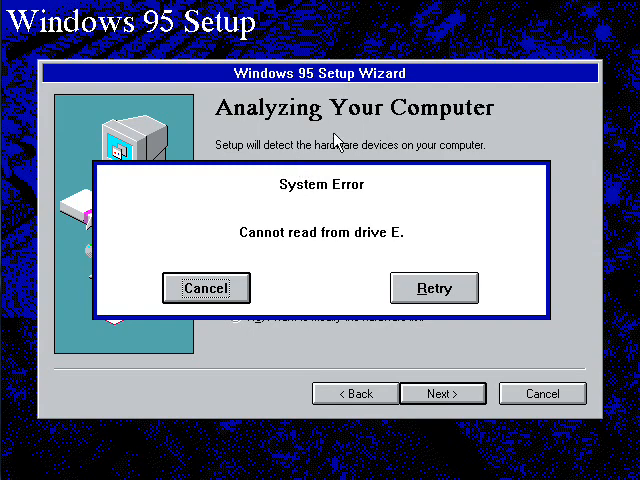
mouse_move(388, 328)
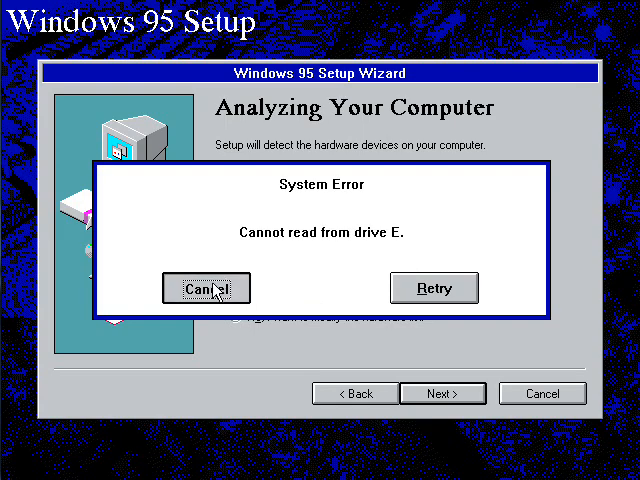
click(206, 288)
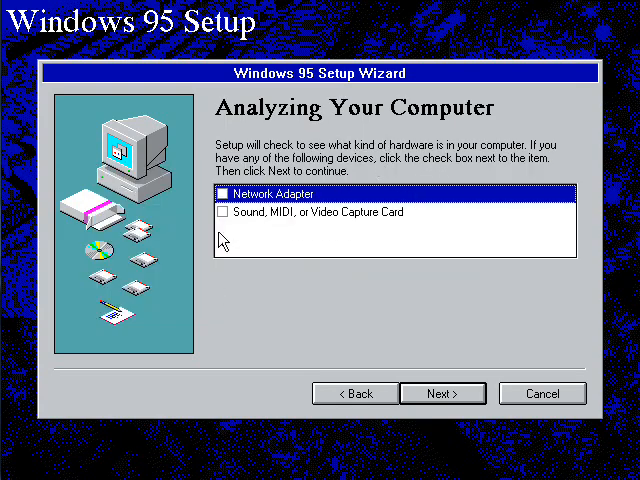
click(220, 192)
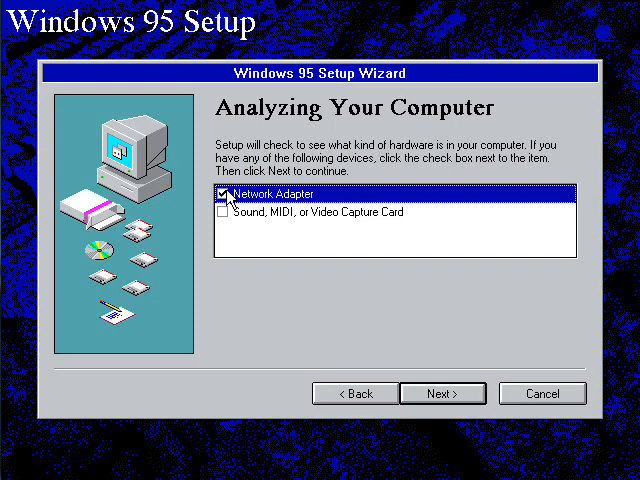
click(222, 212)
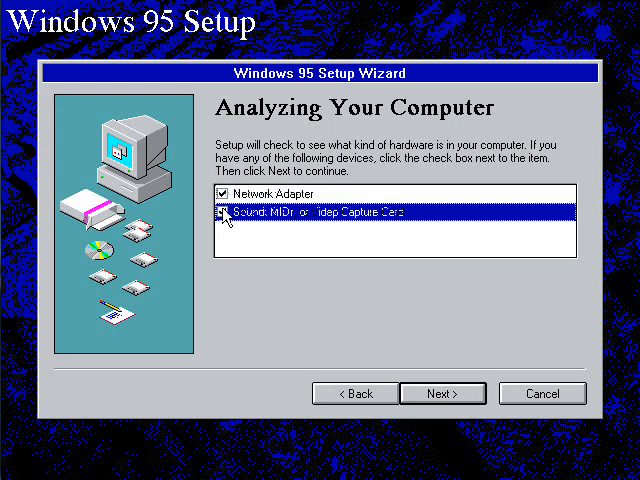
click(220, 212)
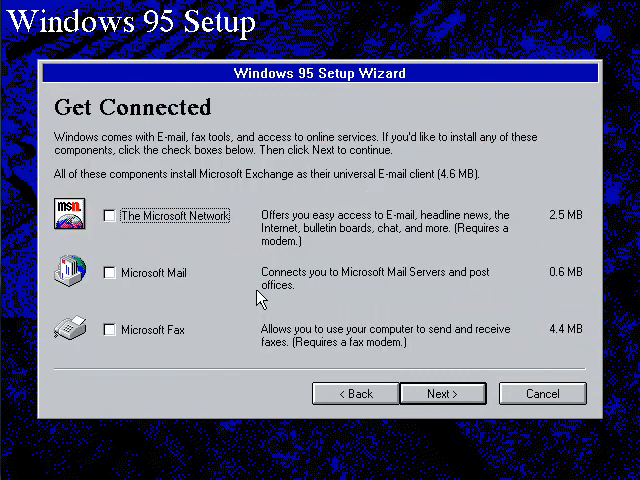
mouse_move(268, 224)
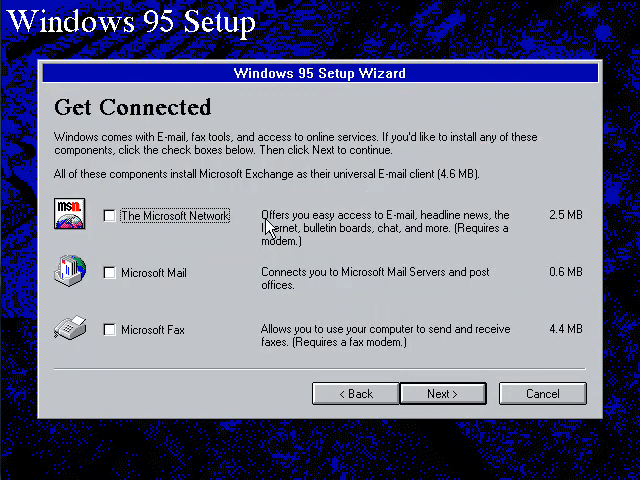
mouse_move(180, 228)
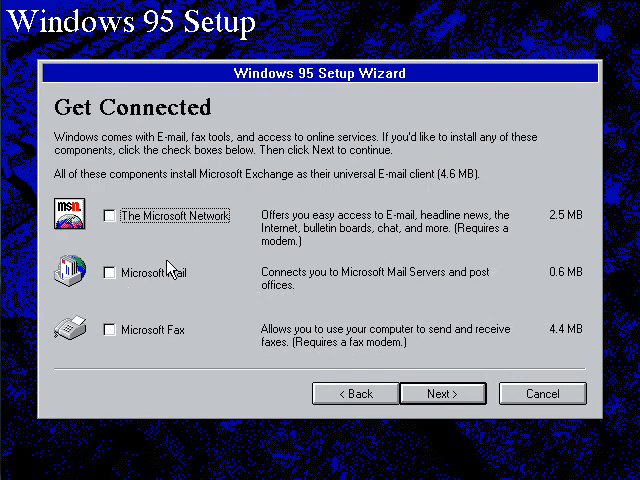
mouse_move(52, 292)
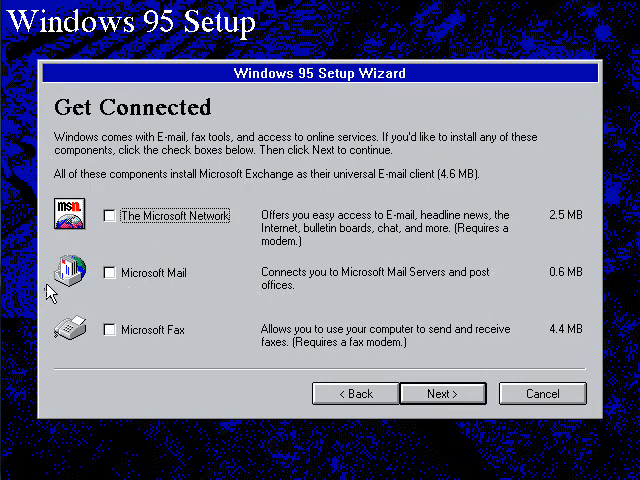
mouse_move(160, 284)
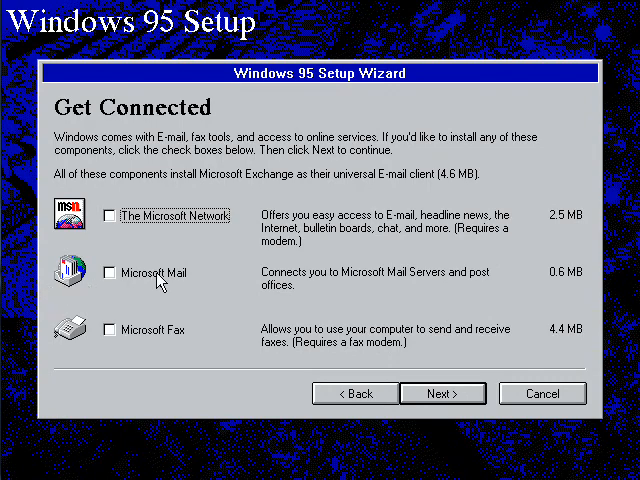
mouse_move(160, 358)
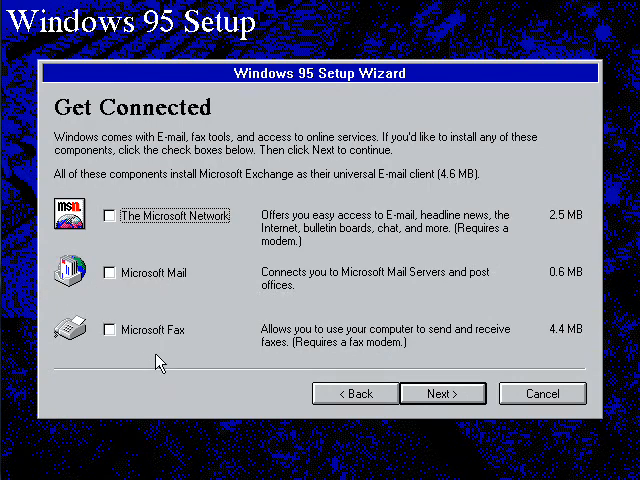
mouse_move(352, 316)
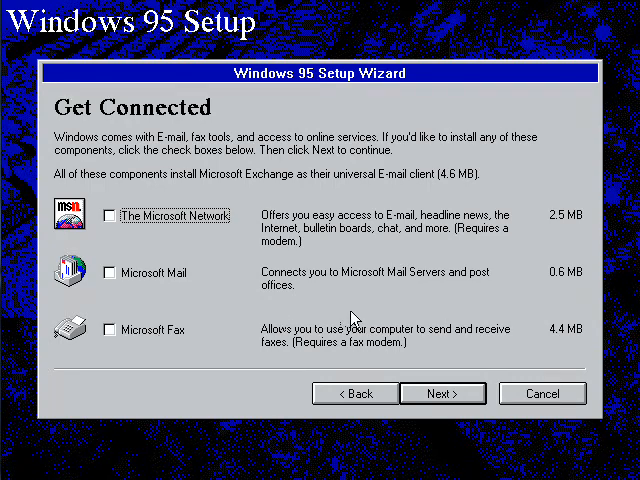
mouse_move(78, 238)
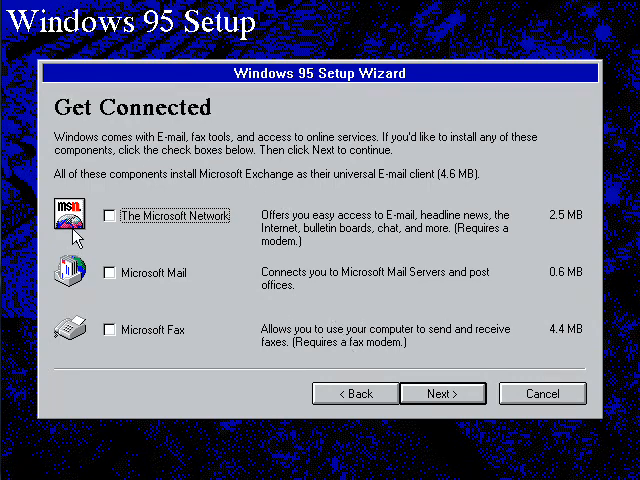
mouse_move(452, 392)
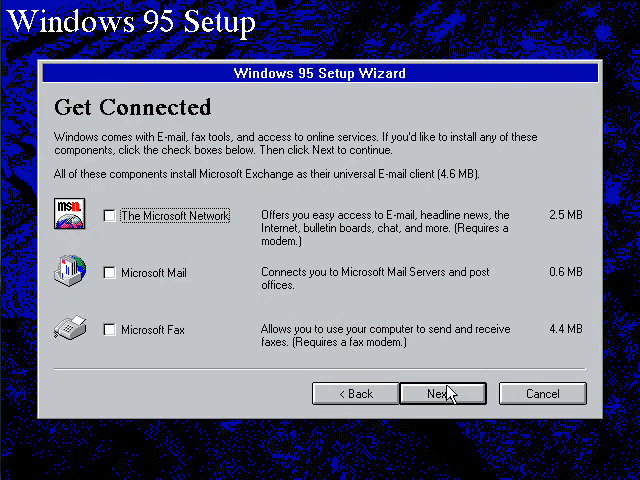
Untick Accessibility Options and, in Accessories Details, include Character Map, Games and the Online User's Guide
click(444, 392)
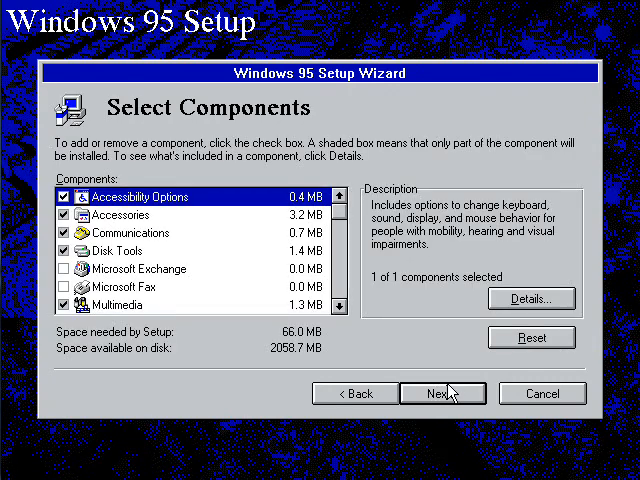
mouse_move(48, 208)
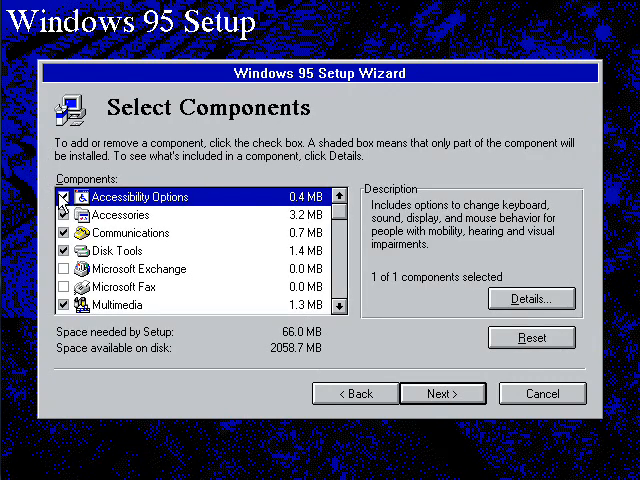
click(64, 196)
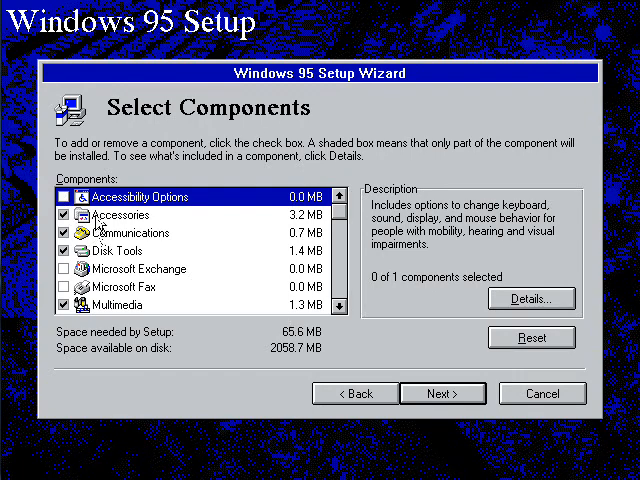
click(532, 300)
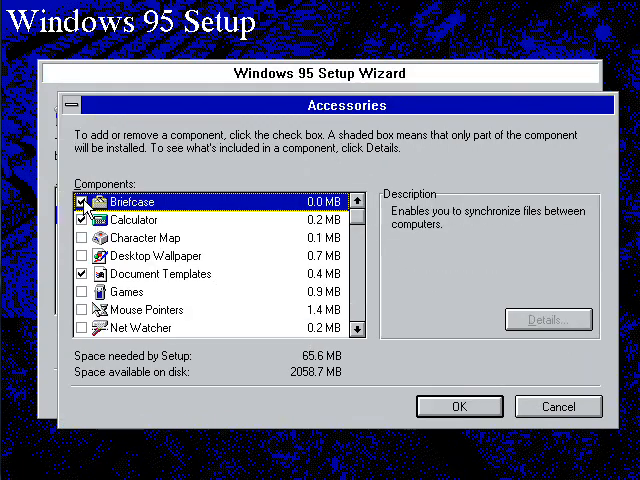
click(84, 236)
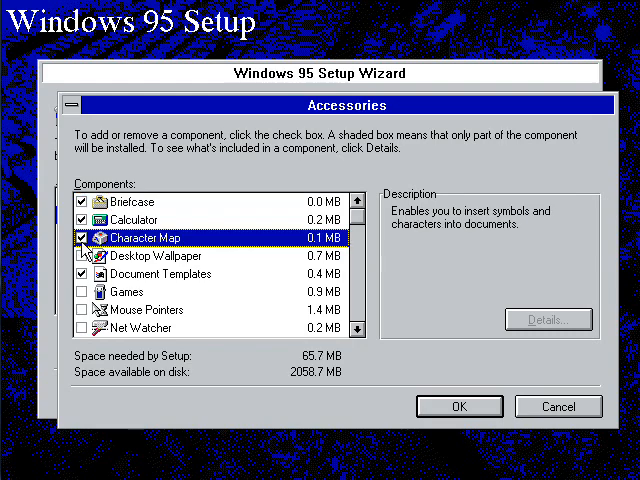
click(80, 292)
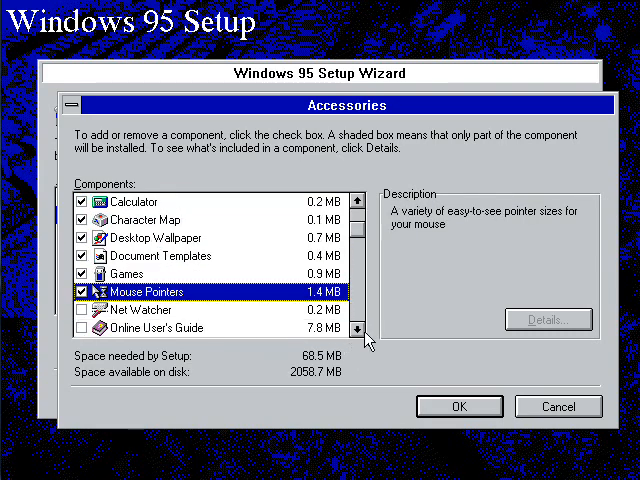
click(80, 328)
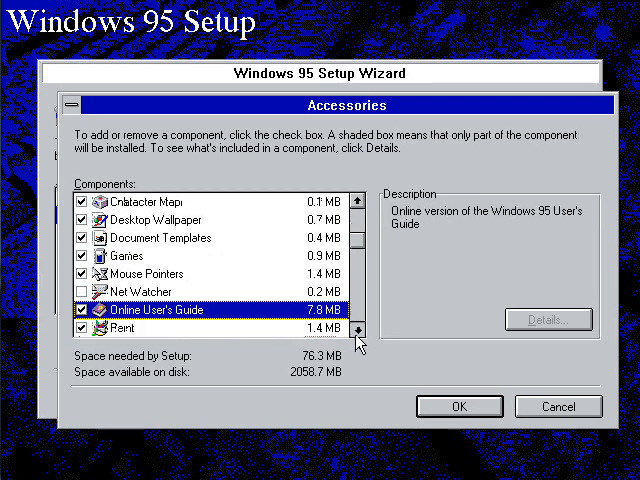
Include both Screen Savers components and confirm the accessory selection
scroll(down, 3)
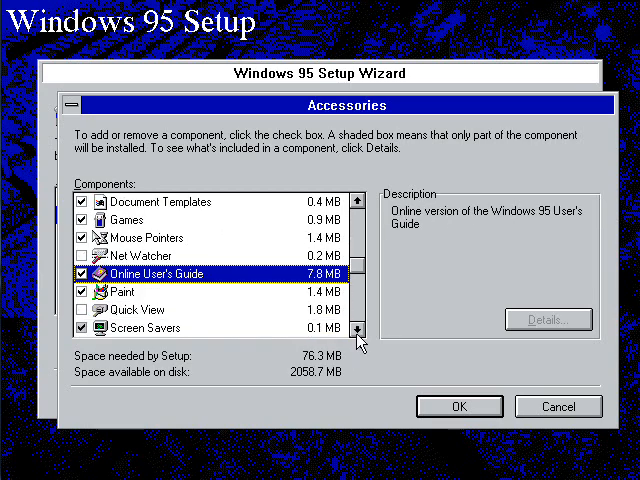
click(360, 332)
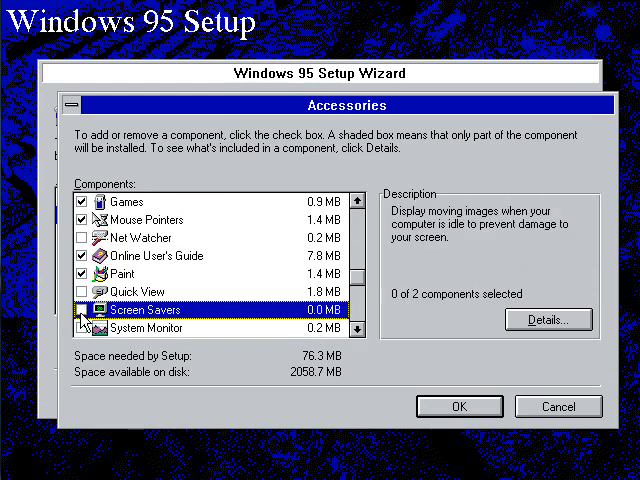
click(82, 310)
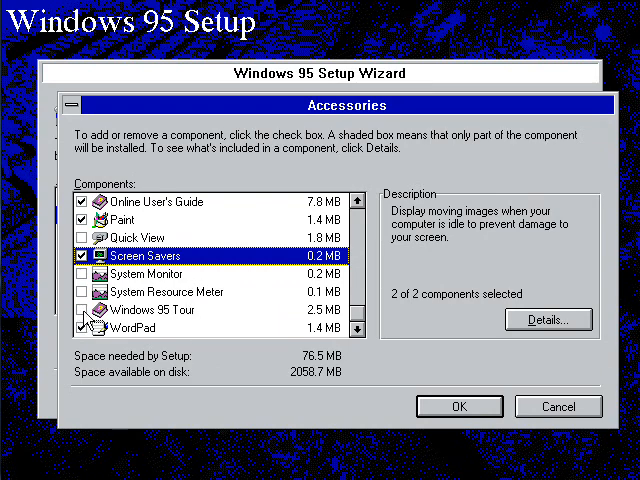
click(80, 308)
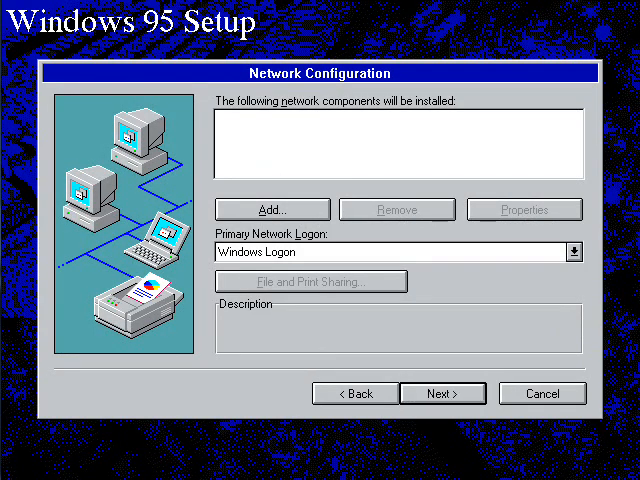
Set the User Interface computer setting to Windows 95 and continue to the Start Copying Files step
click(442, 392)
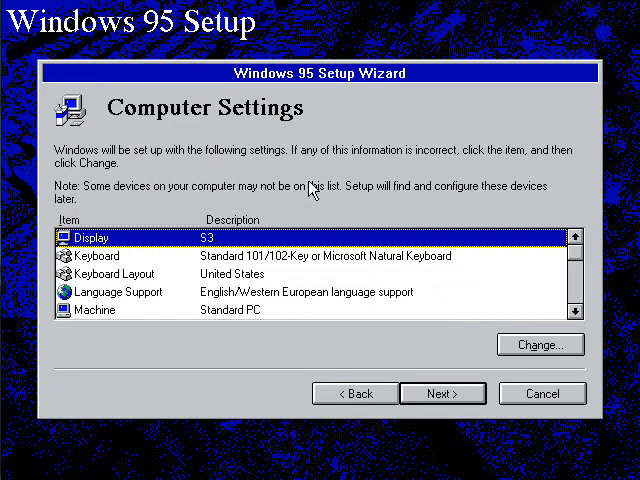
mouse_move(292, 268)
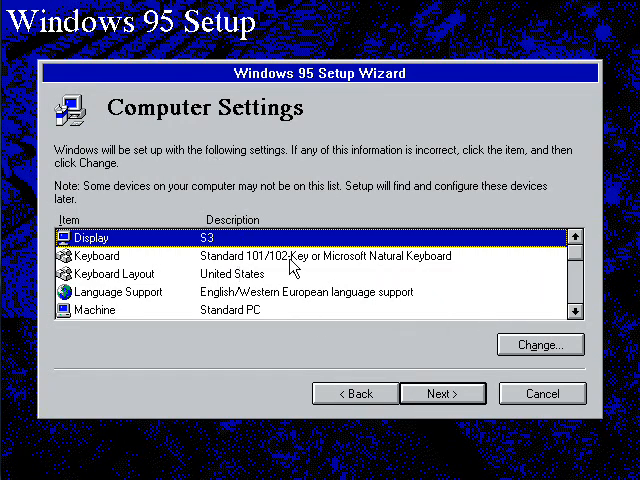
mouse_move(492, 352)
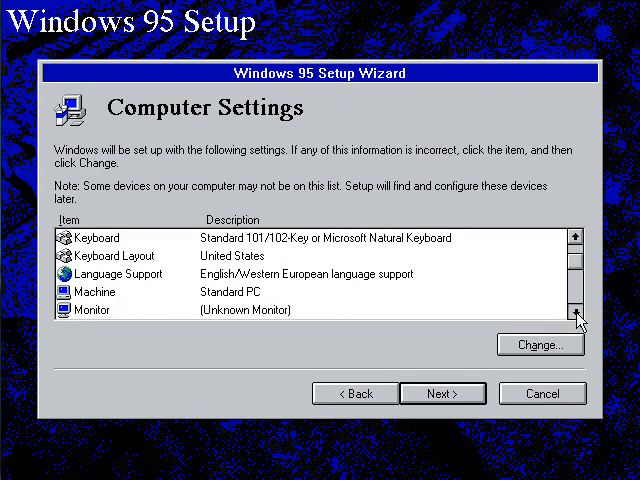
click(576, 312)
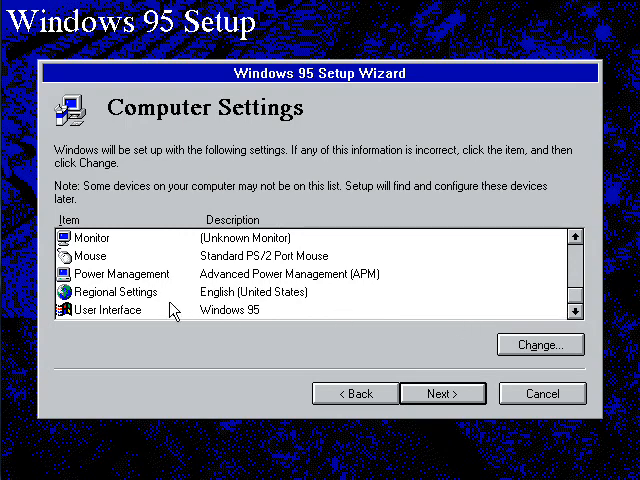
click(120, 308)
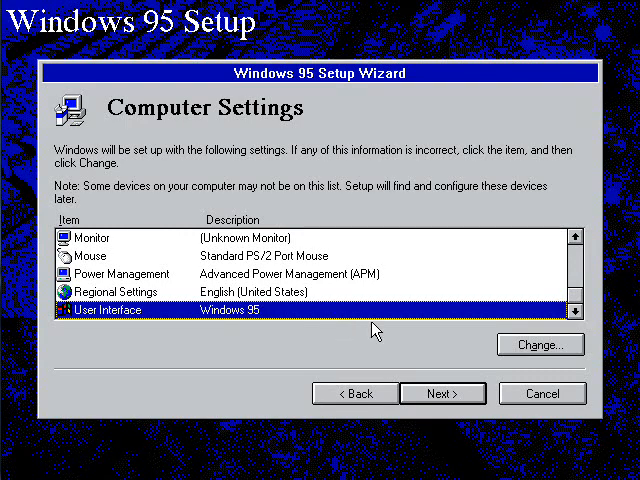
click(540, 344)
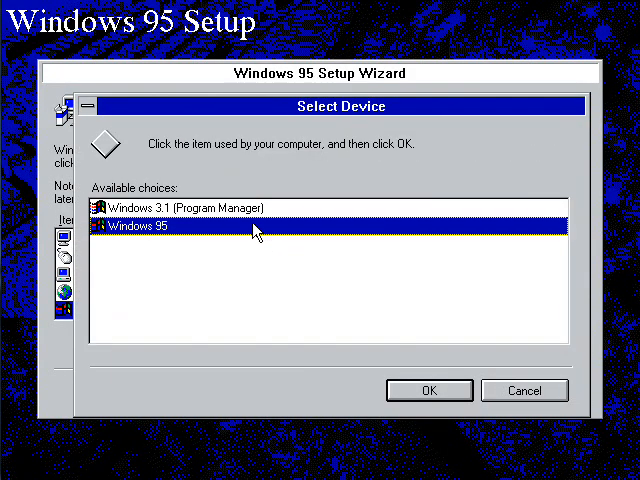
mouse_move(112, 348)
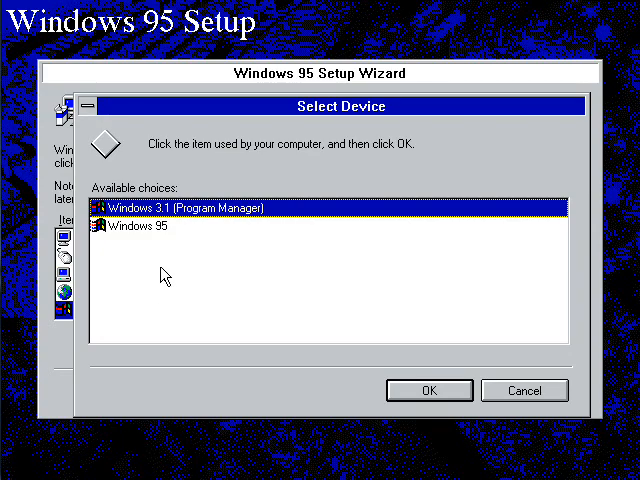
click(140, 224)
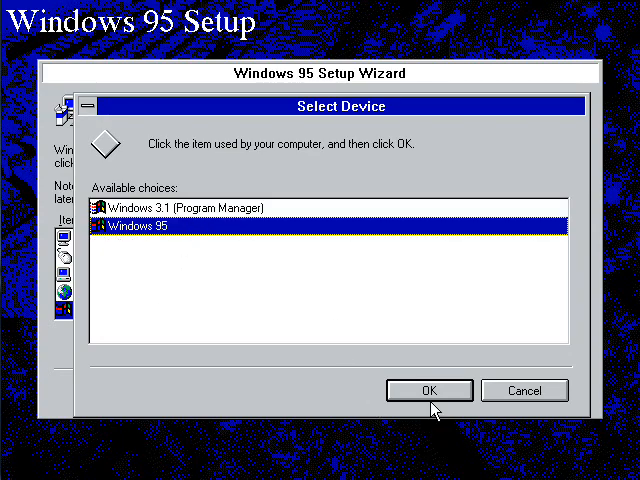
click(428, 390)
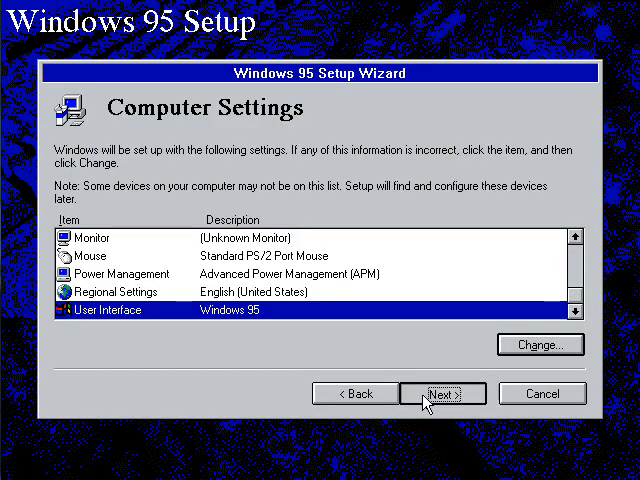
click(442, 392)
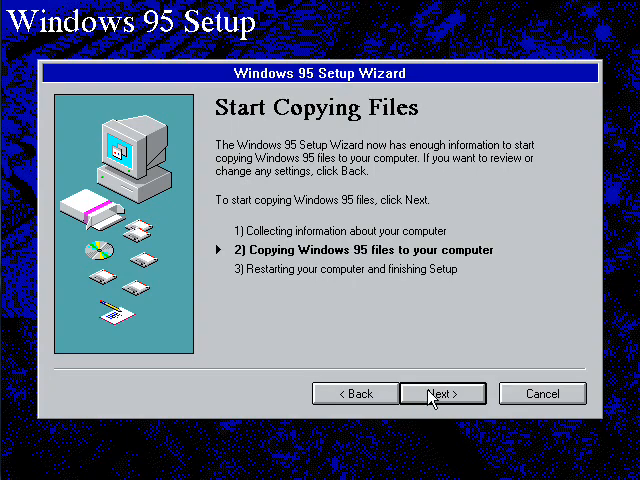
Begin copying the Windows 95 files and dismiss the 'Cannot read from drive E' error
click(444, 392)
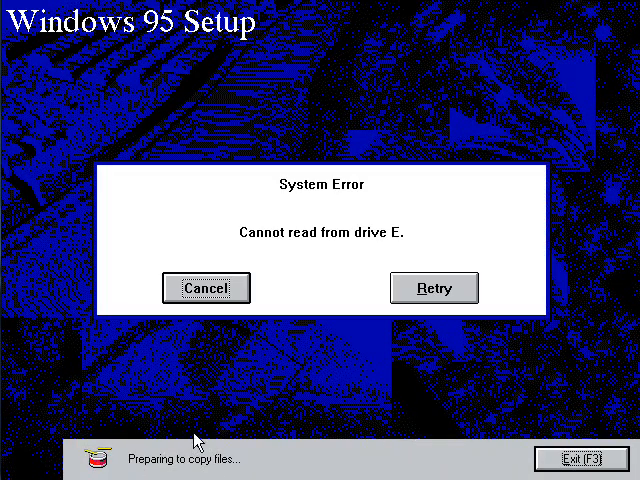
mouse_move(236, 292)
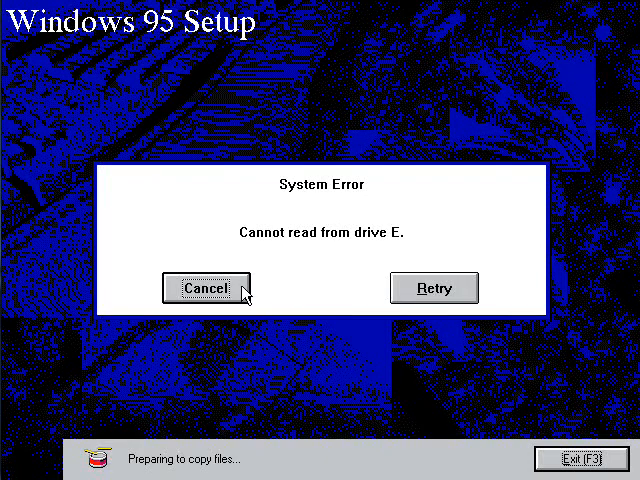
mouse_move(356, 184)
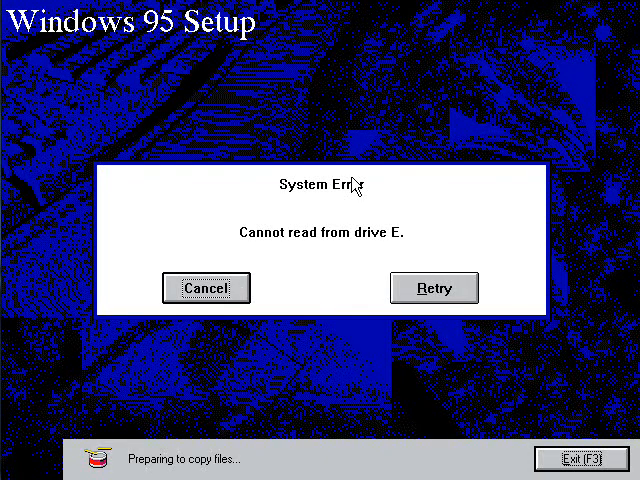
click(206, 288)
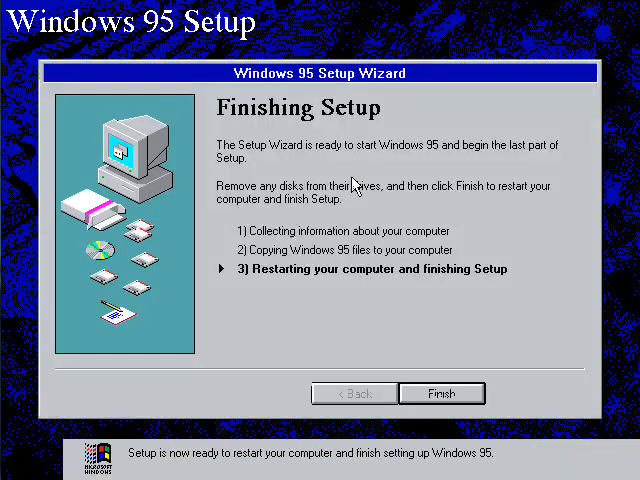
mouse_move(448, 322)
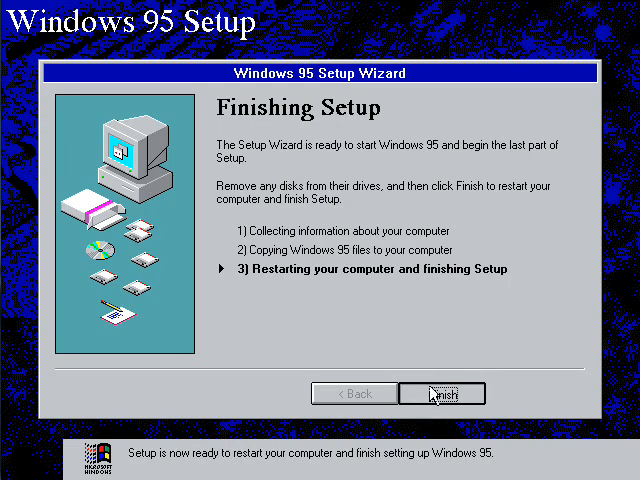
mouse_move(336, 336)
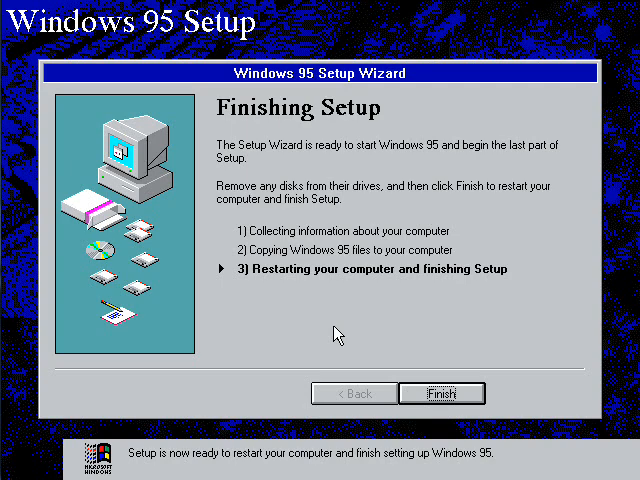
mouse_move(312, 298)
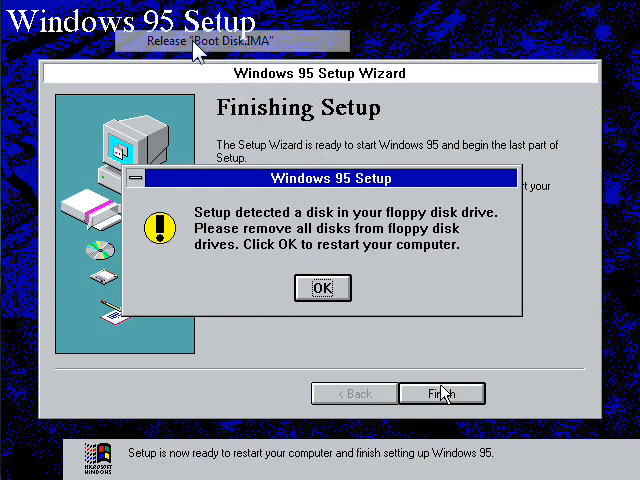
Confirm the restart warning after releasing the floppy so setup reboots the machine
click(324, 288)
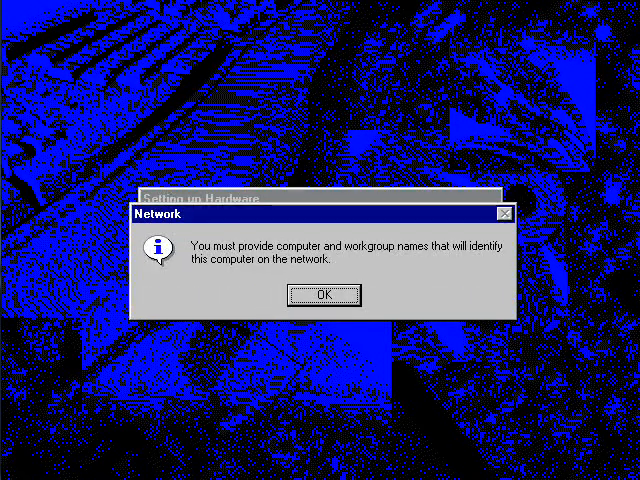
Dismiss the network names notice and enter WORKGROUP as the workgroup name
click(324, 294)
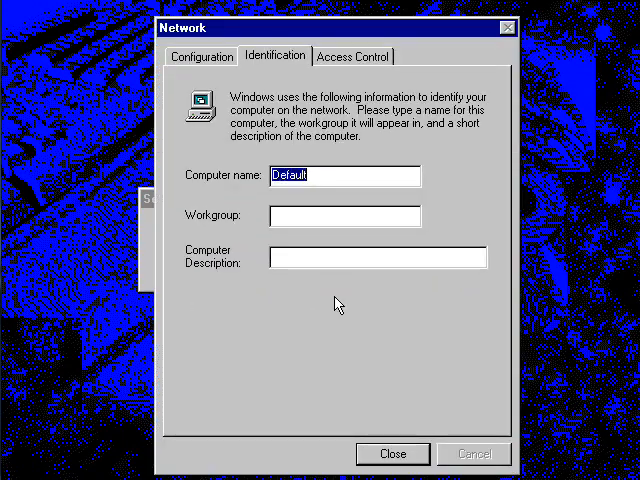
click(344, 216)
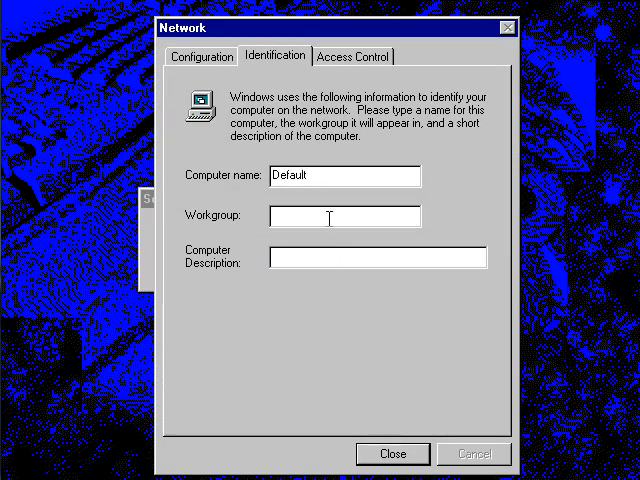
text(WORK)
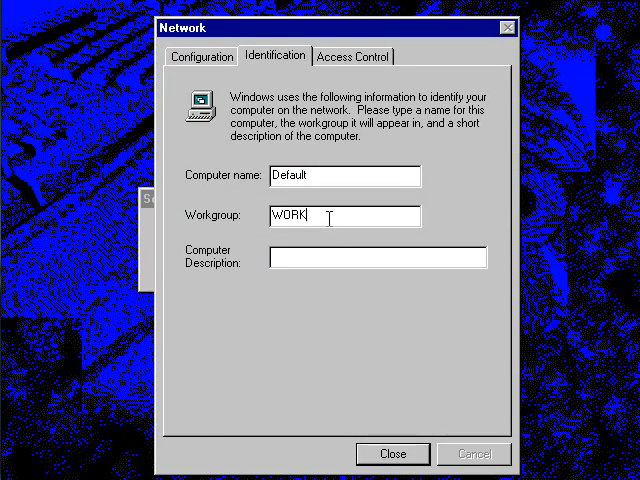
text(GROUP)
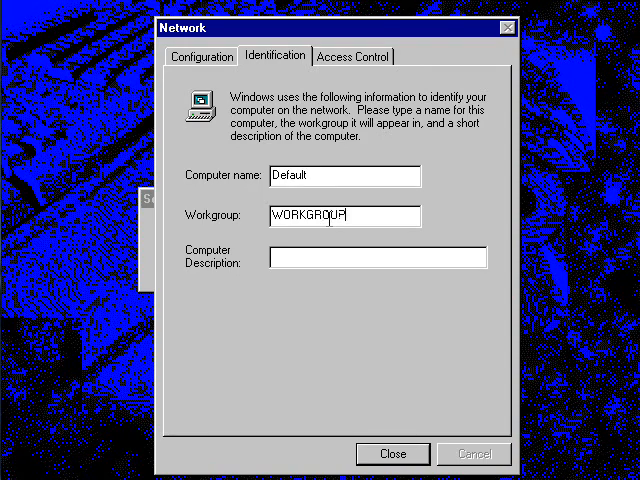
text(YouTub)
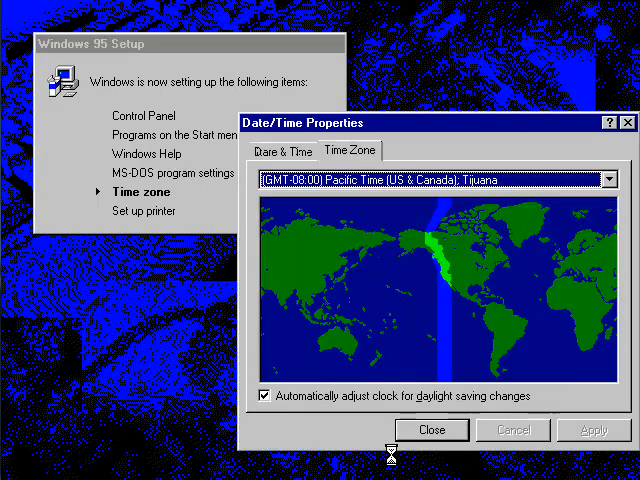
mouse_move(456, 240)
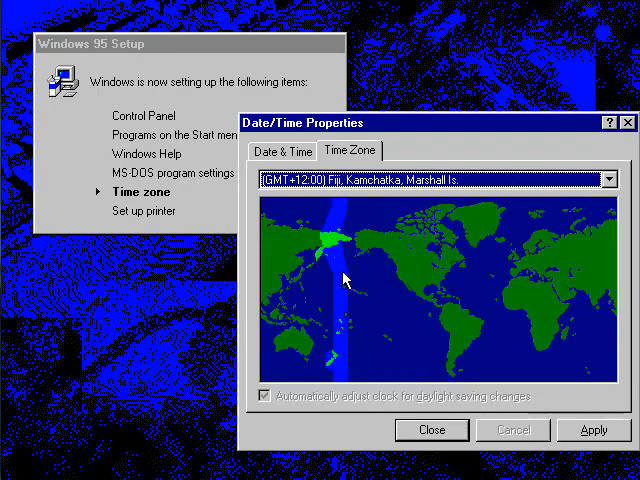
Choose Eastern Time on the Time Zone map and cancel the Add Printer Wizard
click(430, 290)
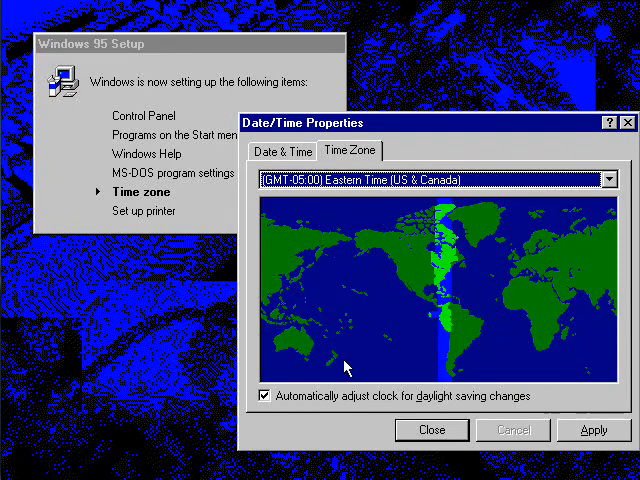
click(266, 396)
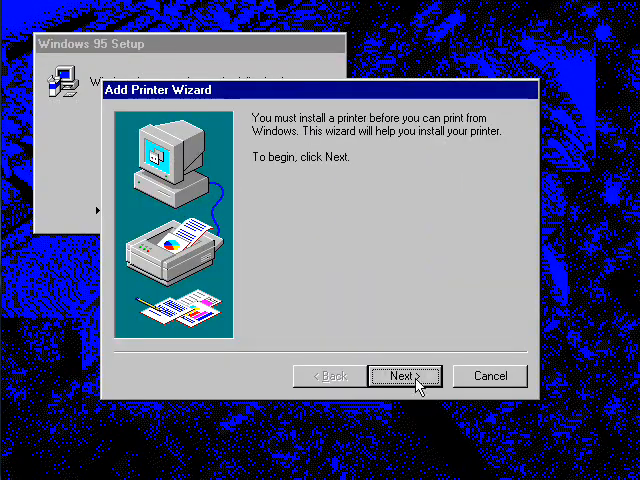
mouse_move(416, 358)
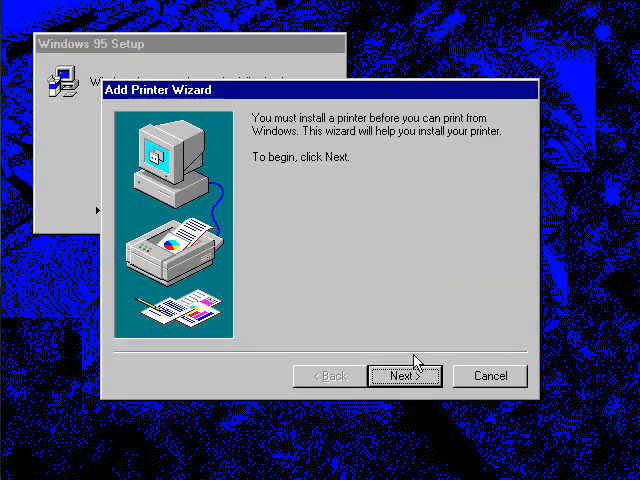
click(404, 376)
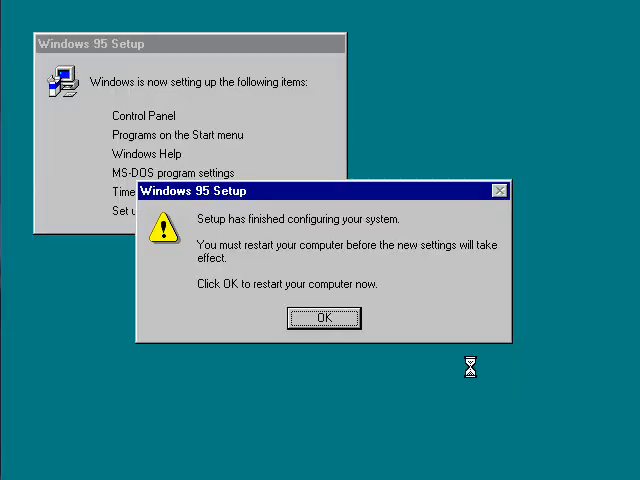
mouse_move(398, 340)
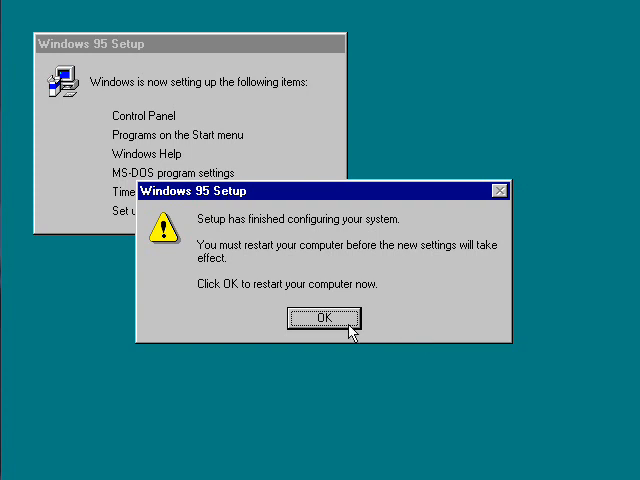
Accept the 'Setup has finished configuring your system' message to restart into Windows 95
click(324, 316)
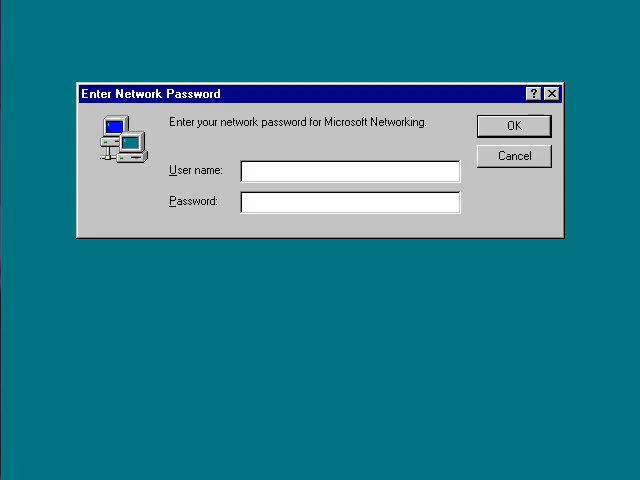
Log on to Microsoft Networking as 'Billy' with a blank Windows password
click(350, 170)
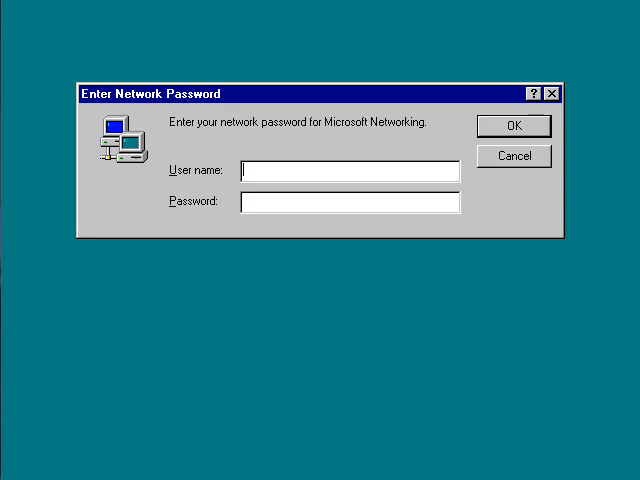
text(B)
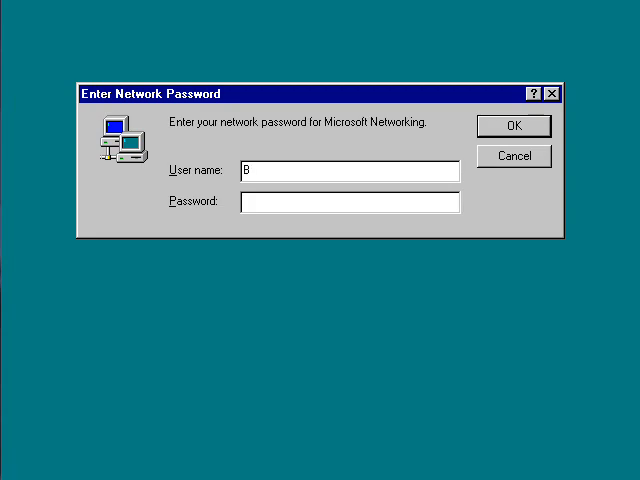
text(illy)
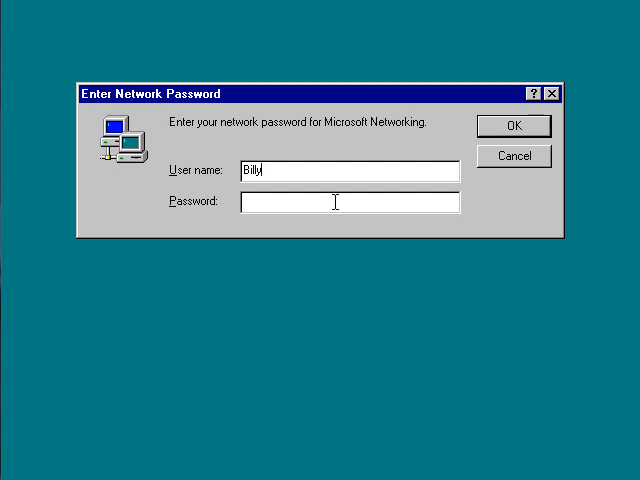
click(512, 126)
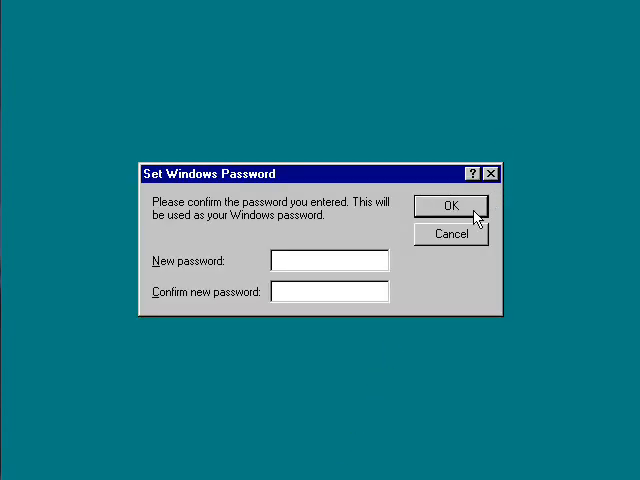
click(448, 206)
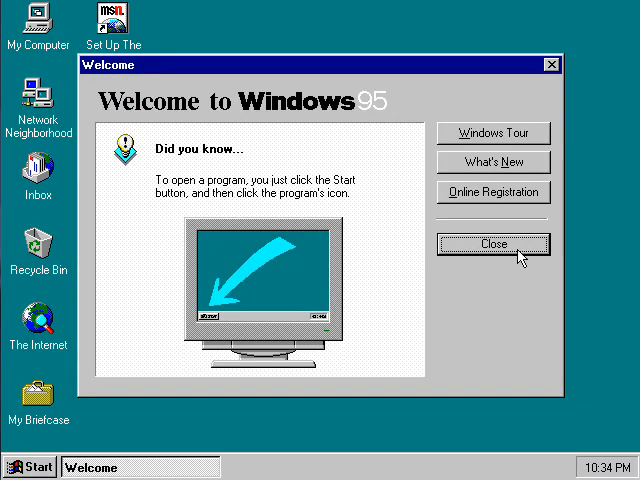
mouse_move(512, 284)
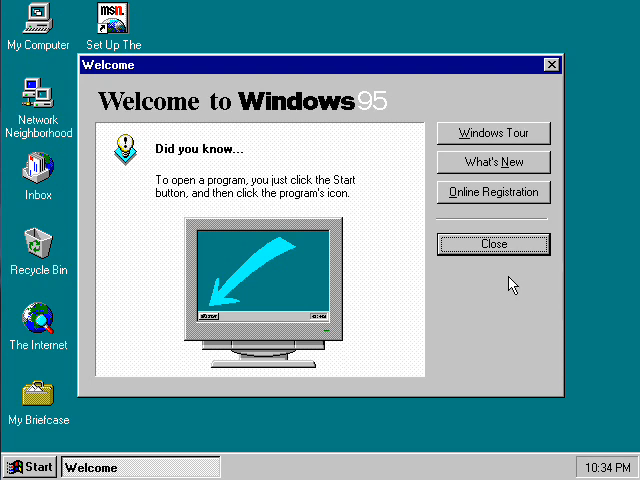